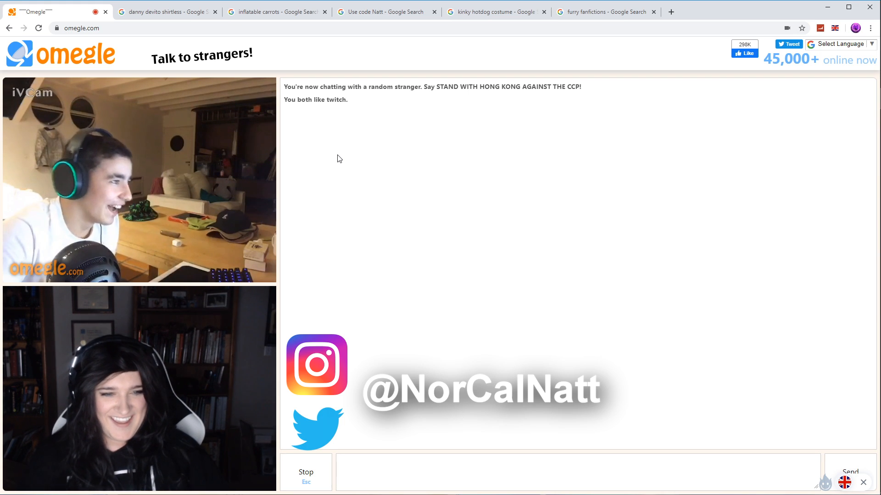
Leave the headset-wearing stranger's chat and connect to a new Fortnite-interest stranger.
click(305, 471)
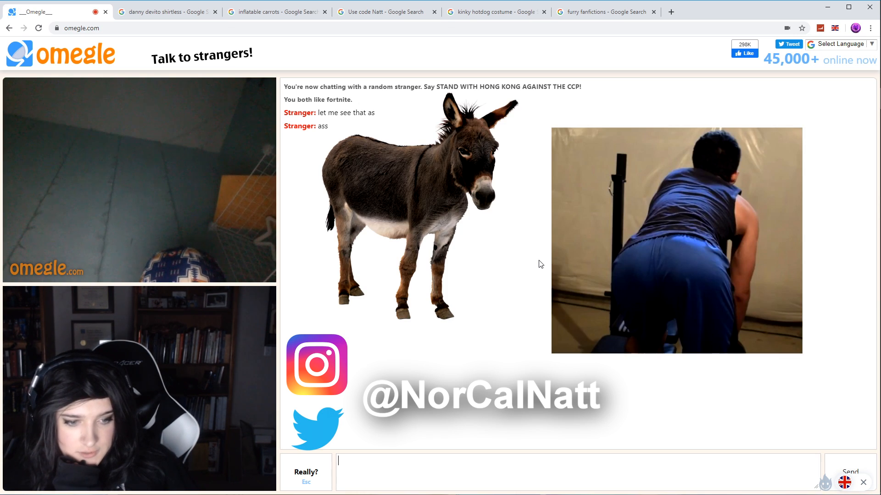
End the Fortnite chat and reroll until a TikTok-interest boy in a grey hoodie connects.
click(306, 475)
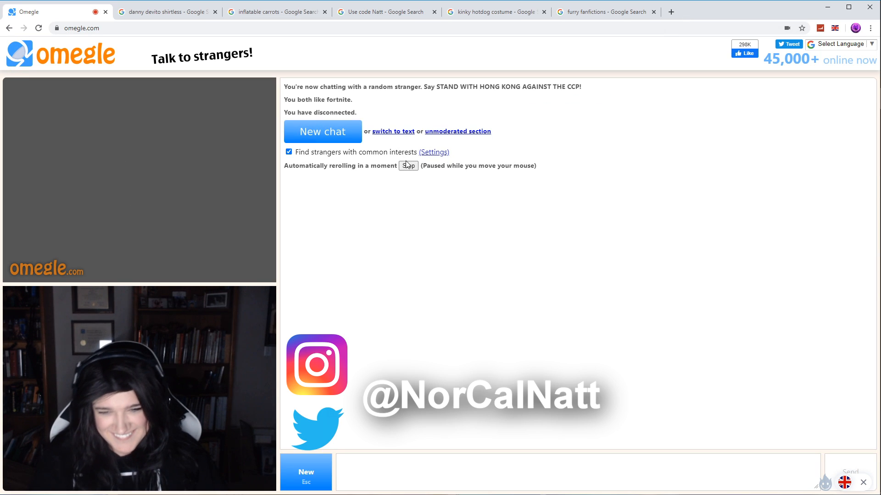
click(322, 130)
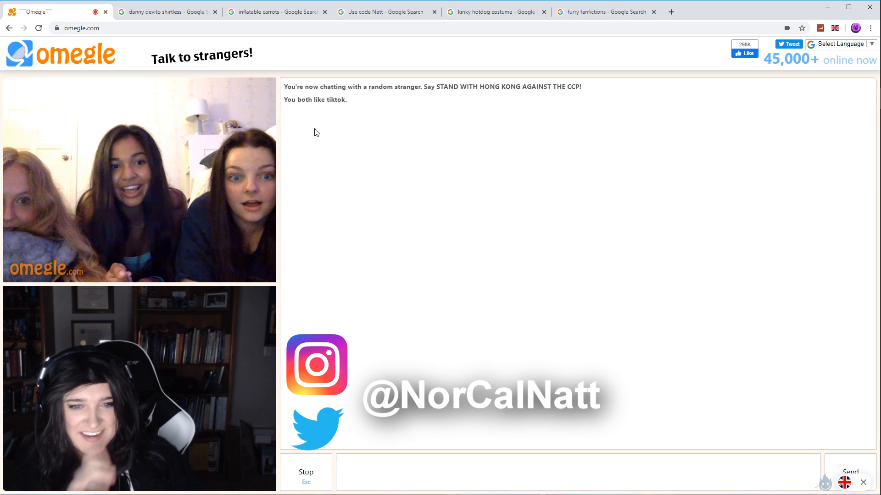
key(f11)
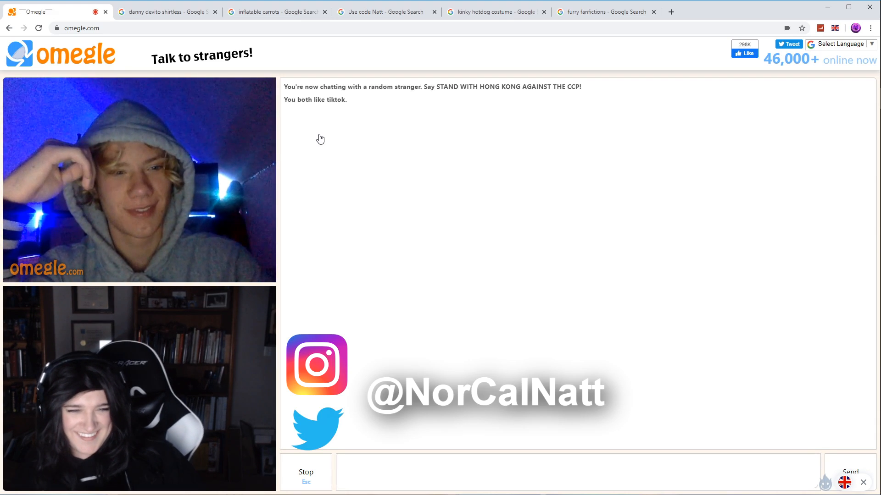
Drop the grey-hoodie boy and connect to a Fortnite-interest stranger in a dark room.
click(306, 472)
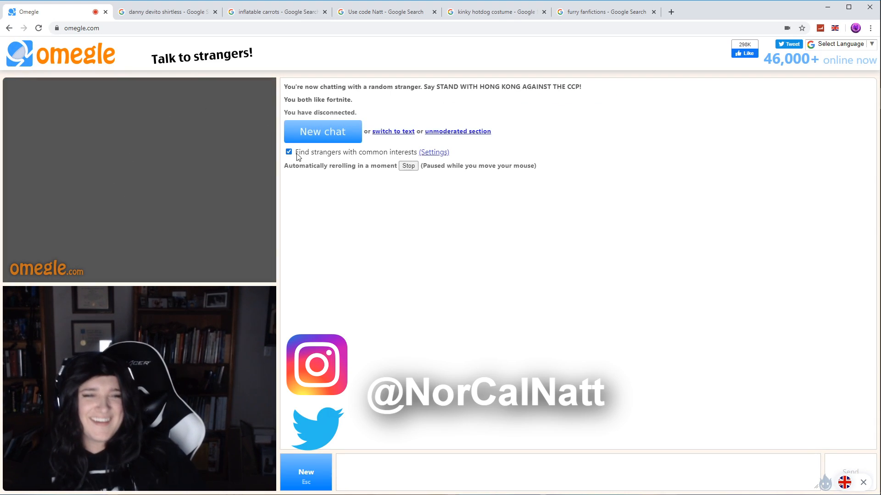
click(321, 132)
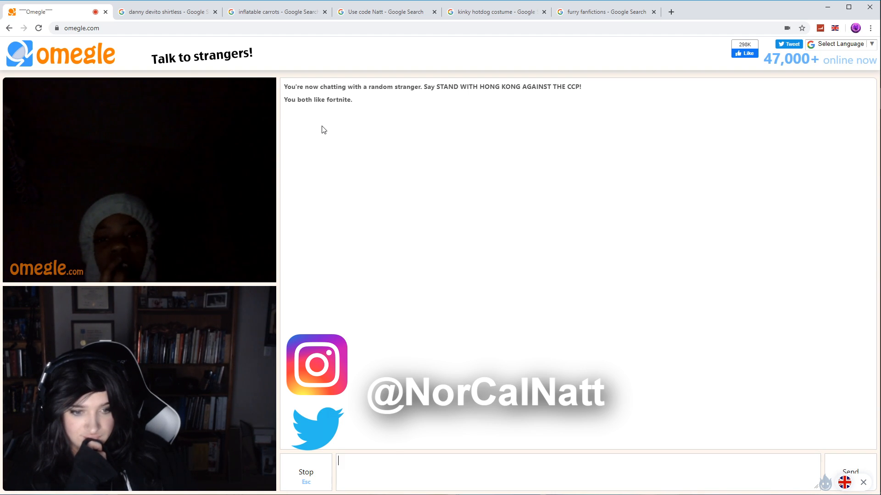
Type 'im a' in the chat, then end the dark-room stranger's chat.
text(im a dude)
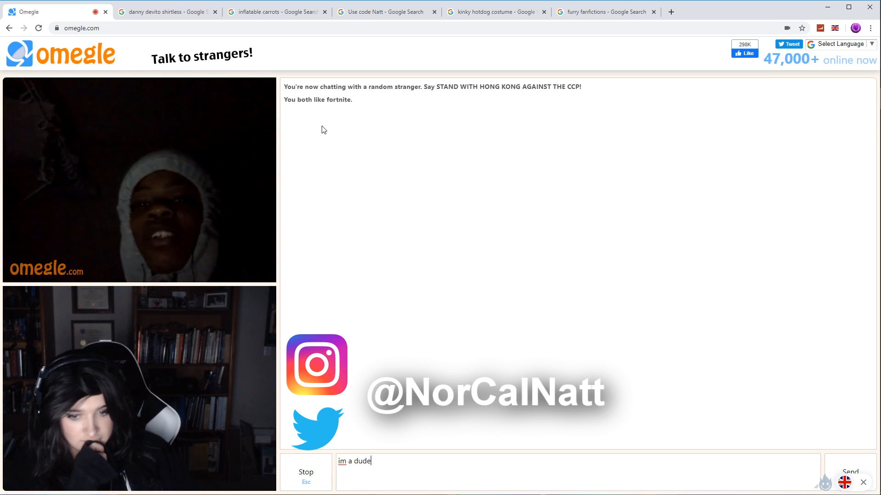
key(Return)
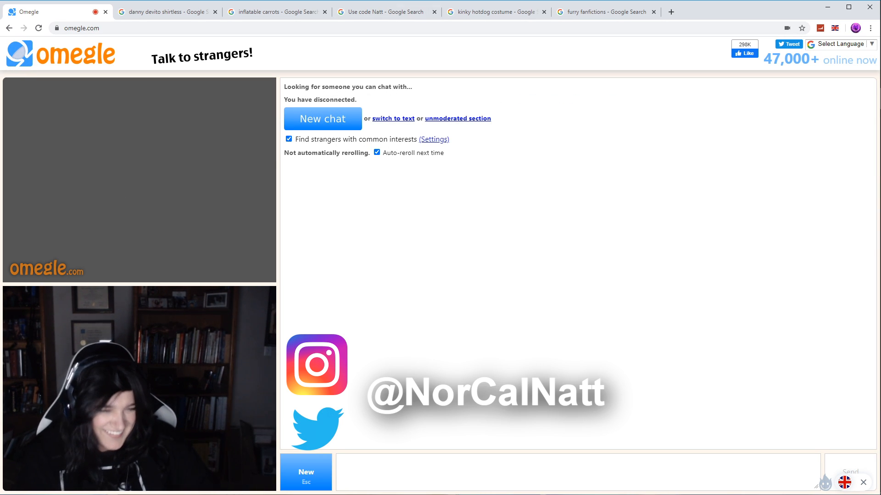
Start a new video chat, connecting with two kids who share the Fortnite interest.
click(322, 118)
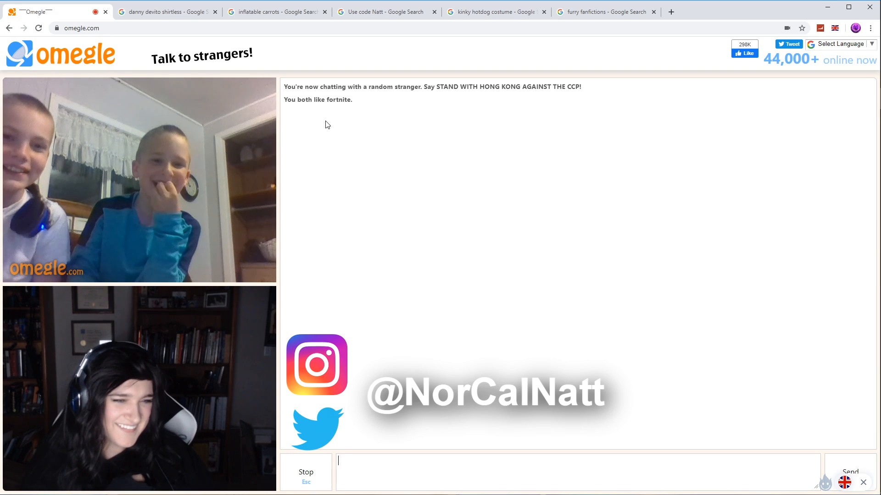
mouse_move(379, 174)
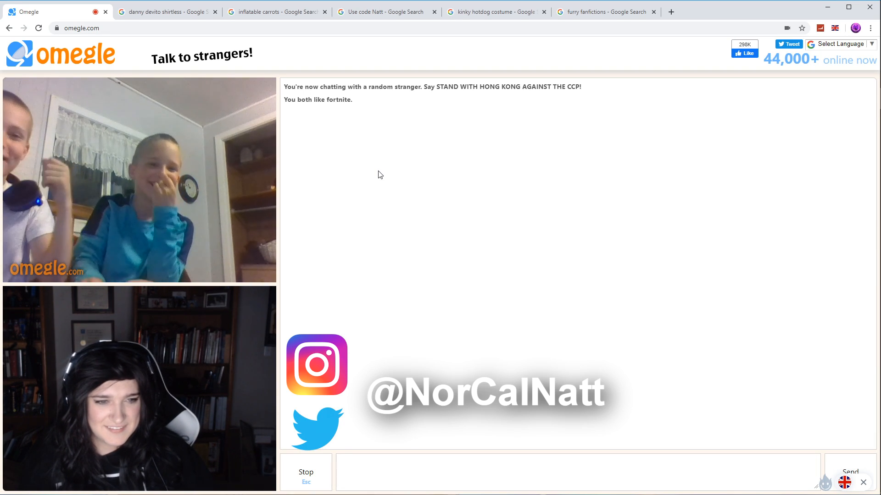